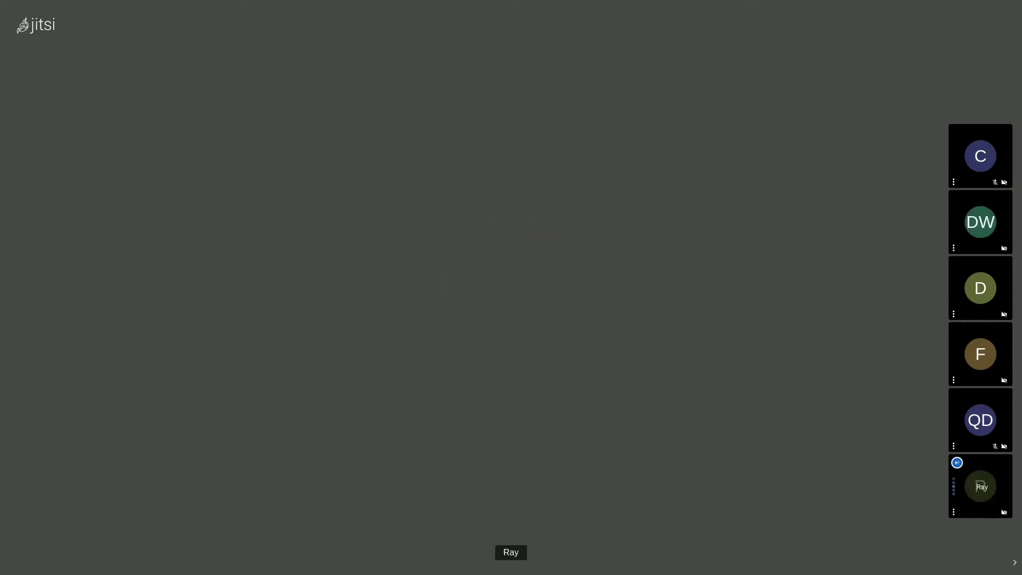
left_click(979, 485)
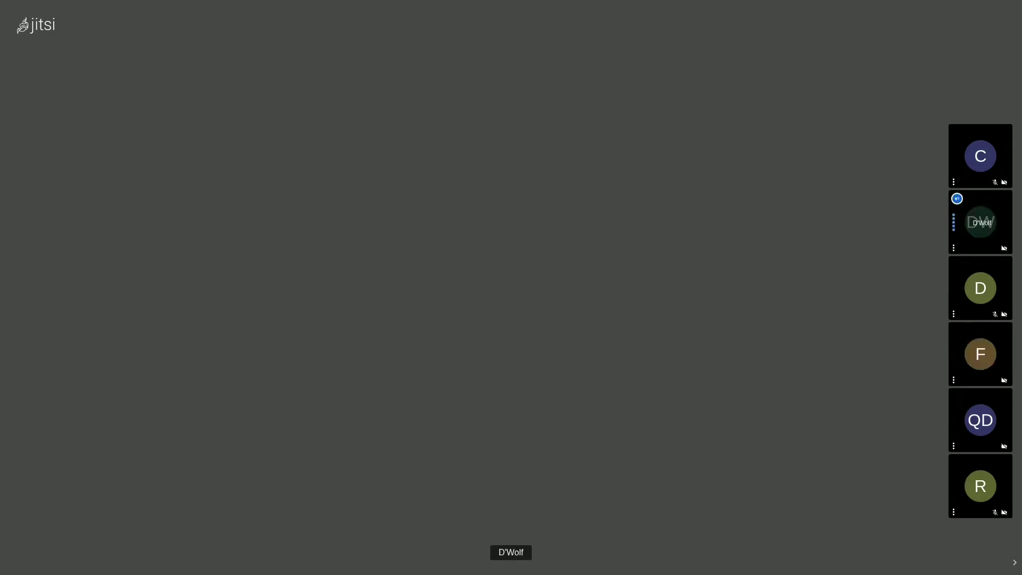
left_click(979, 221)
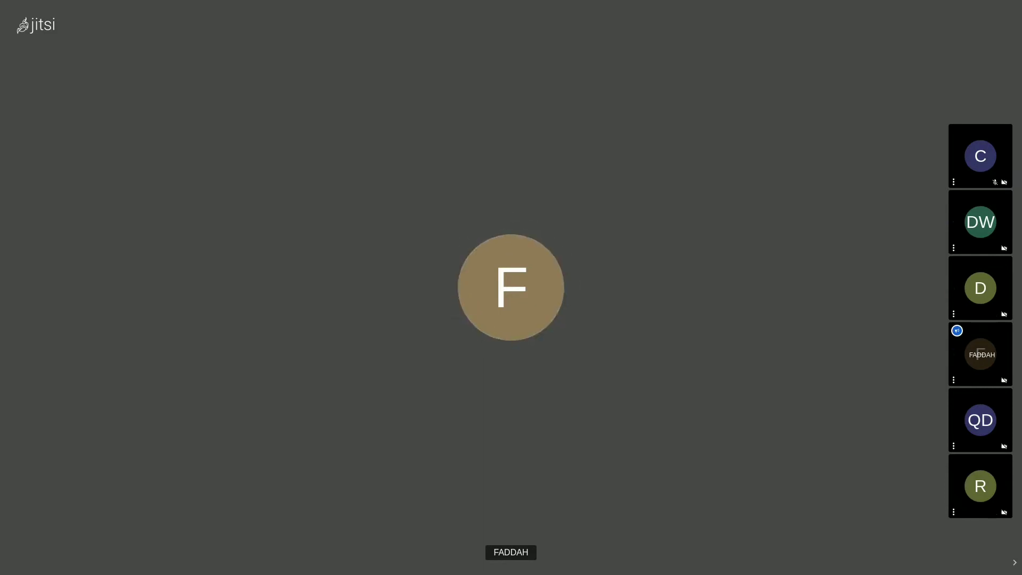
left_click(979, 221)
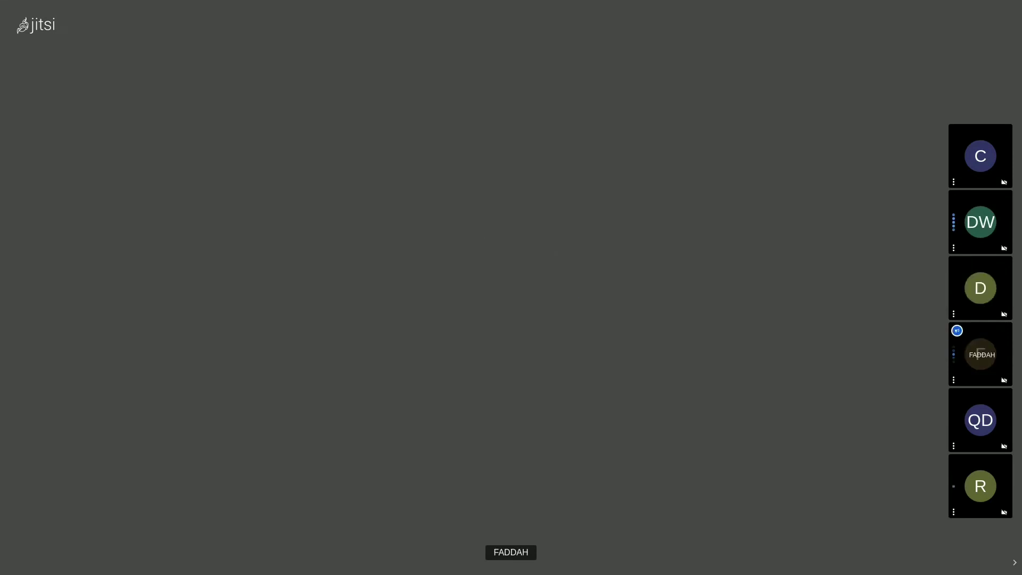
left_click(979, 221)
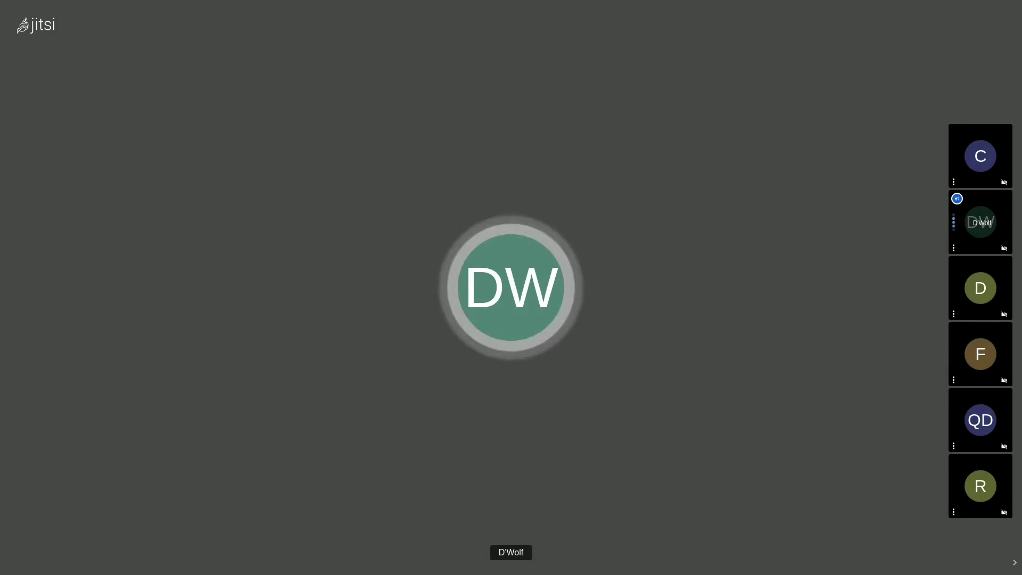
left_click(979, 155)
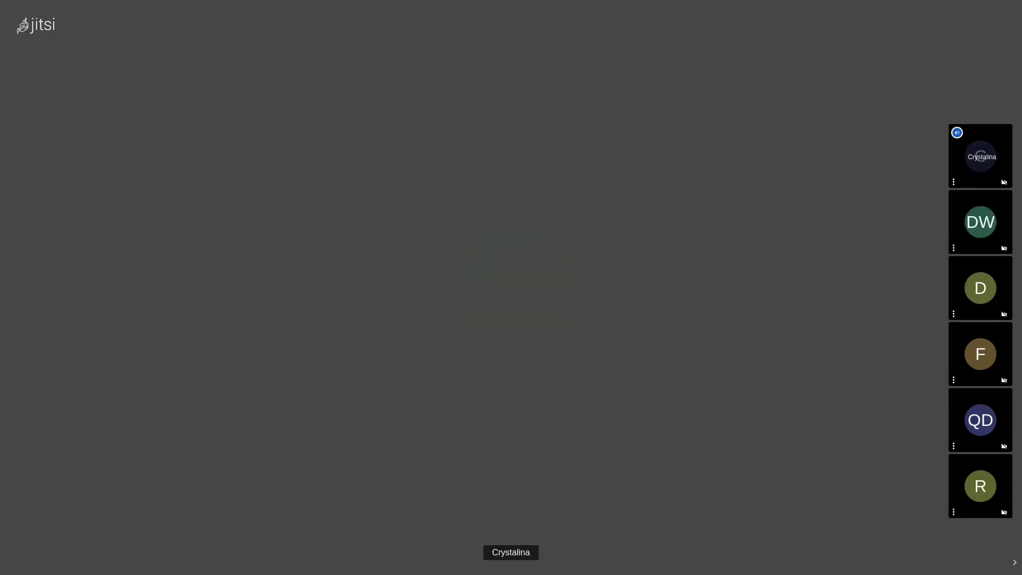
left_click(979, 221)
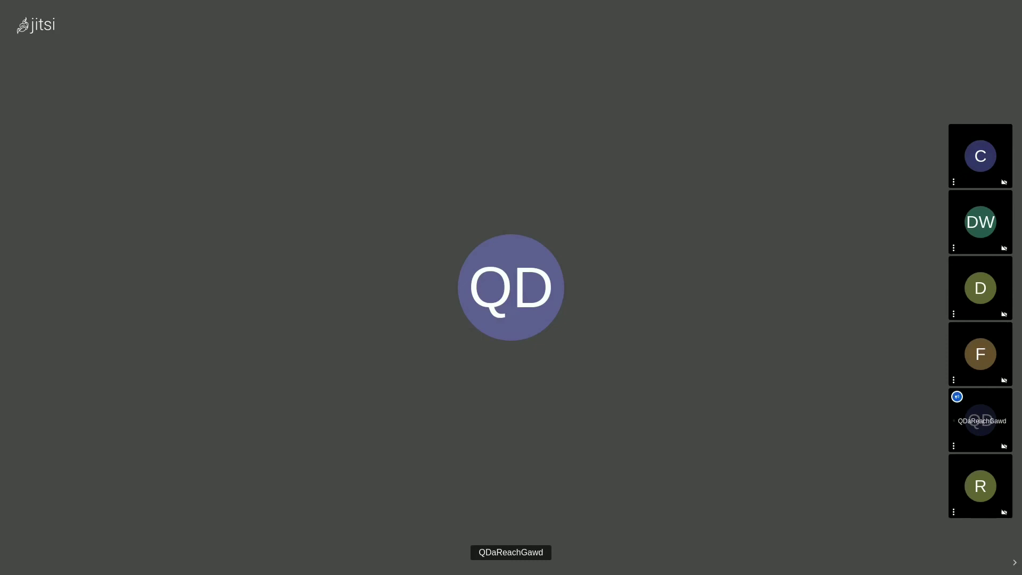
left_click(979, 155)
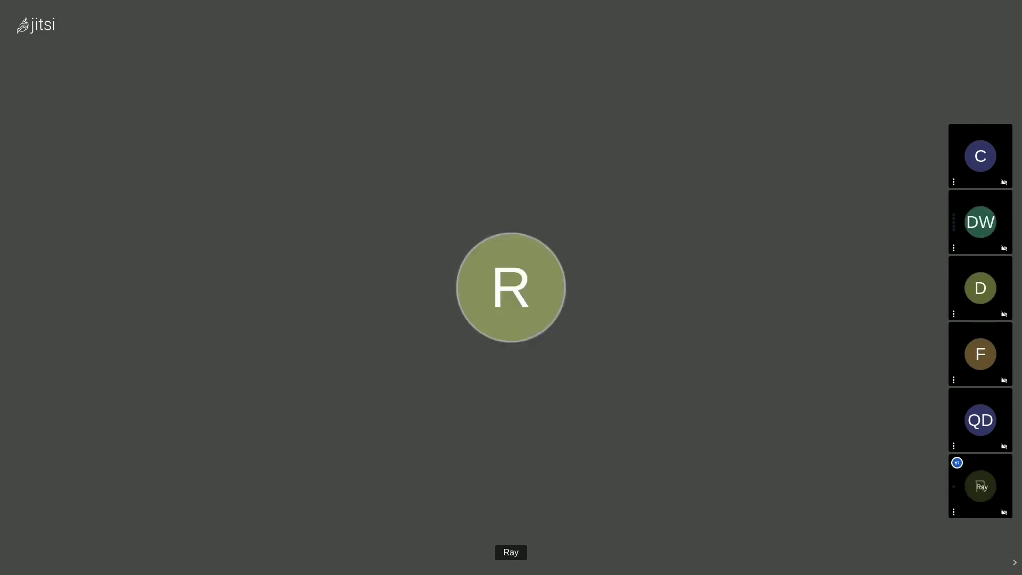
left_click(979, 221)
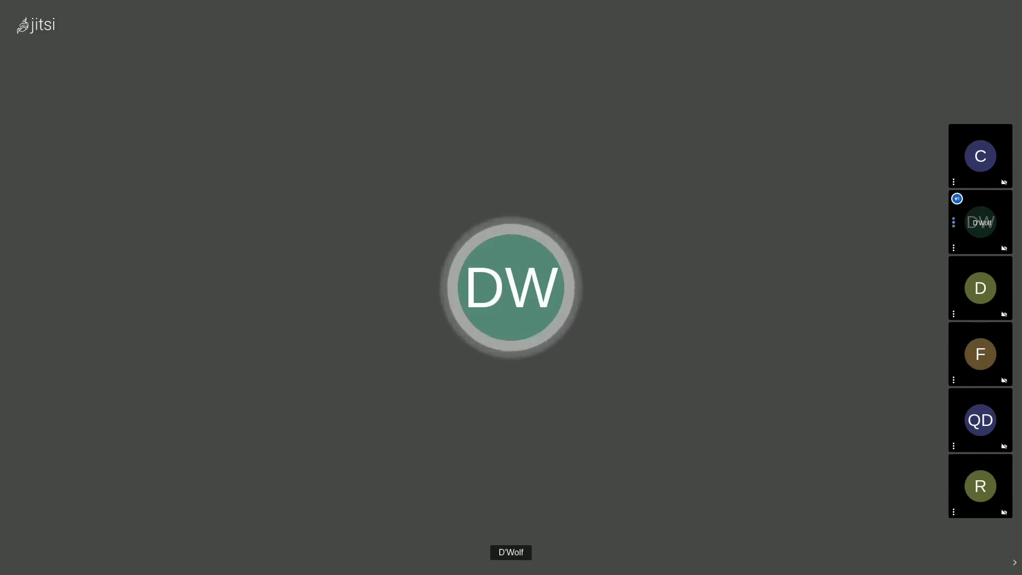